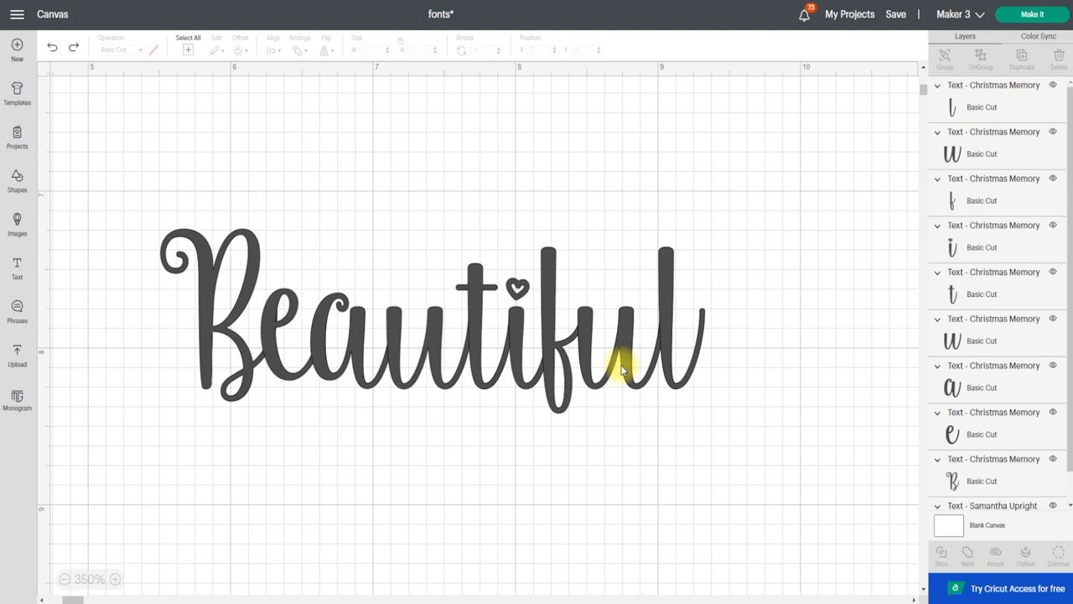
mouse_move(353, 258)
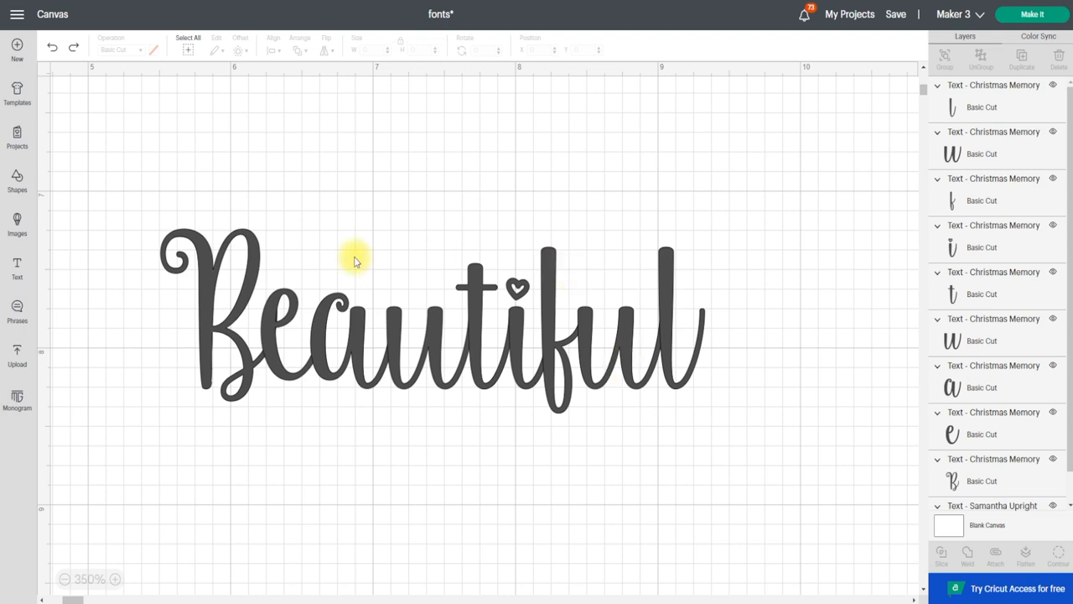
mouse_move(258, 289)
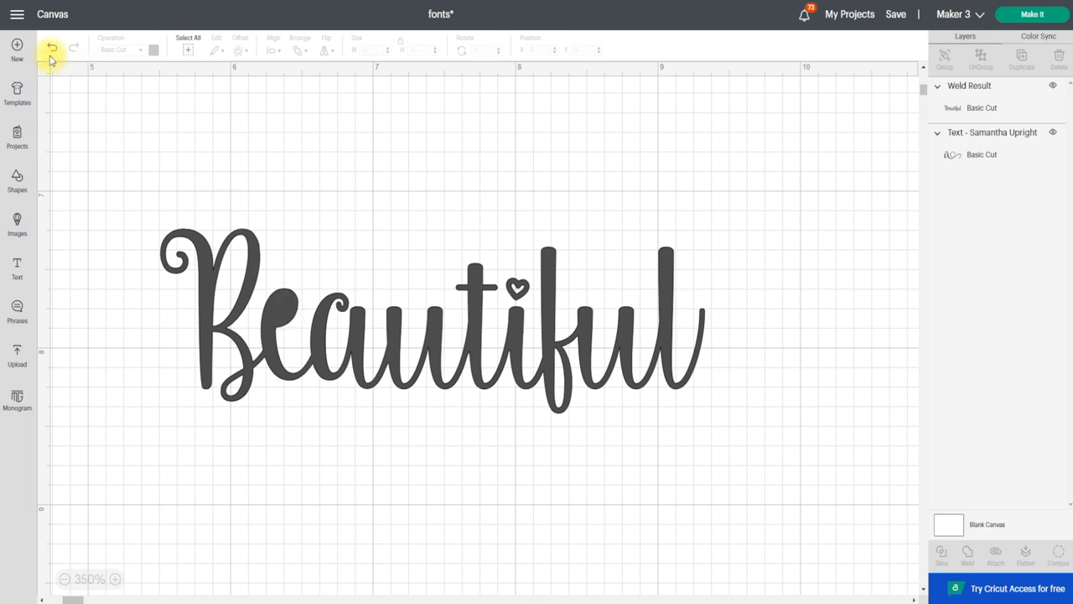
mouse_move(50, 45)
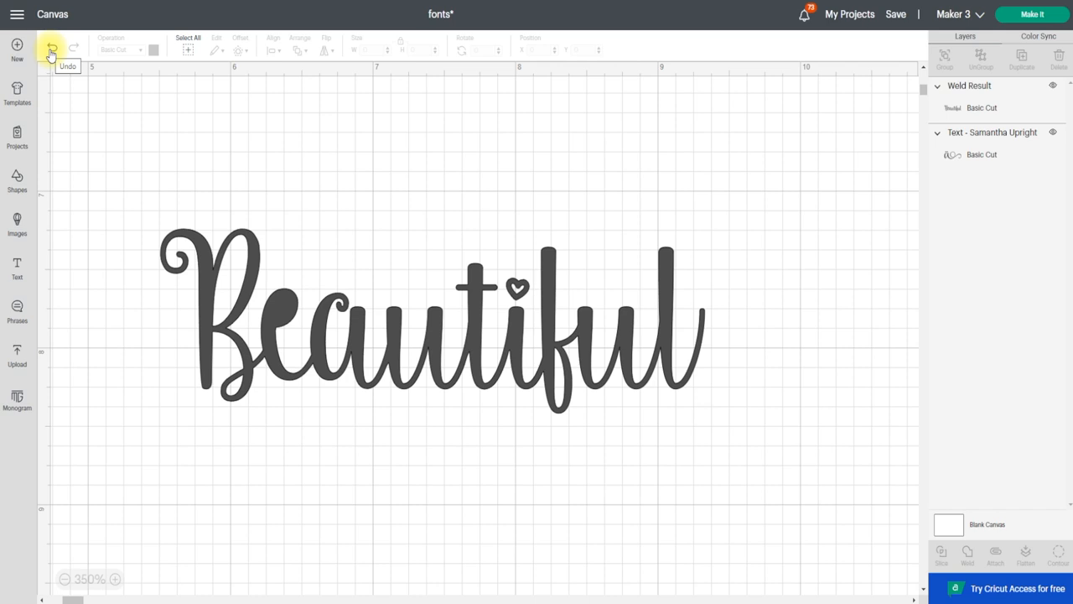
- Undo the weld and select all the separate letters of 'Beautiful'
left_click(51, 47)
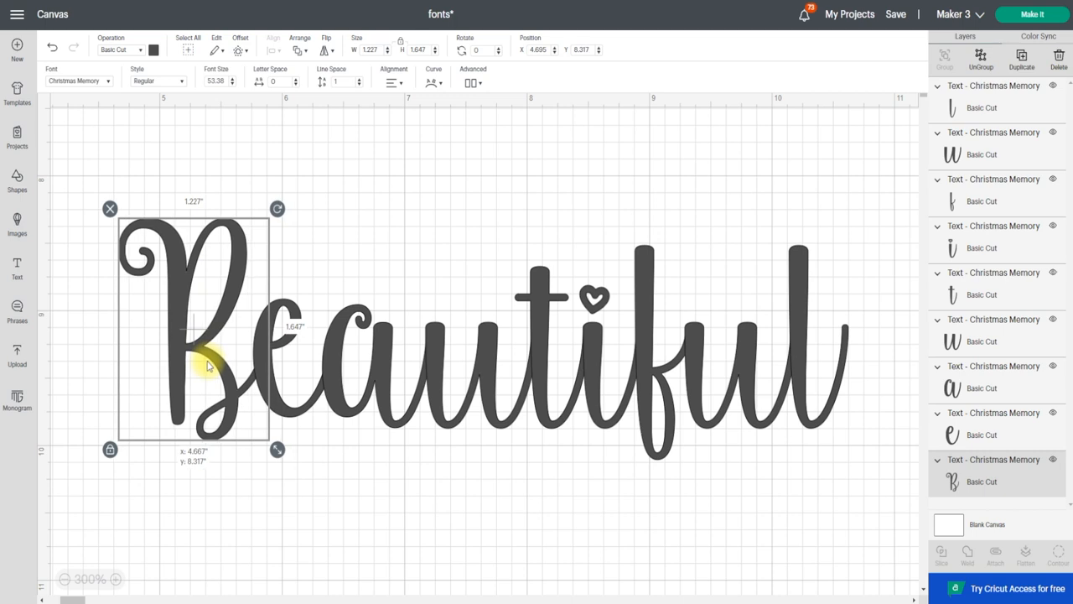
left_click_drag(208, 366, 267, 329)
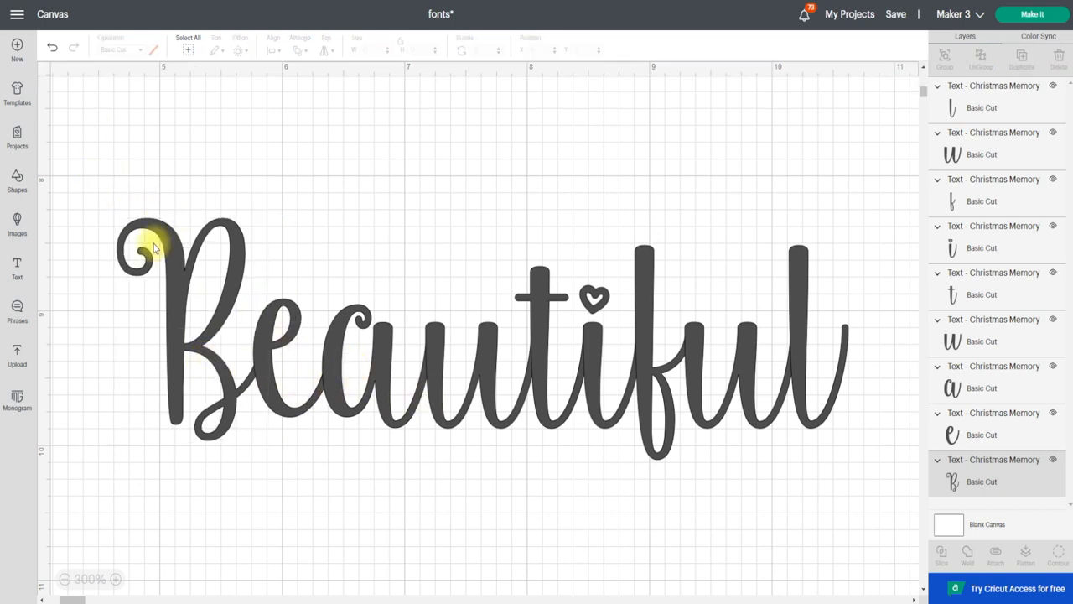
left_click(154, 249)
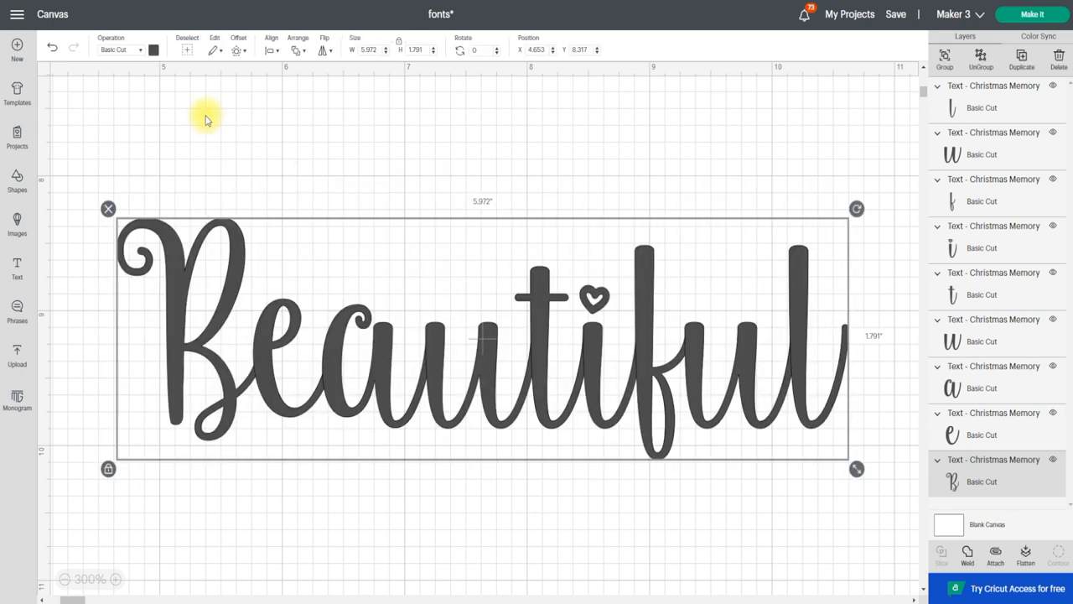
left_click(121, 51)
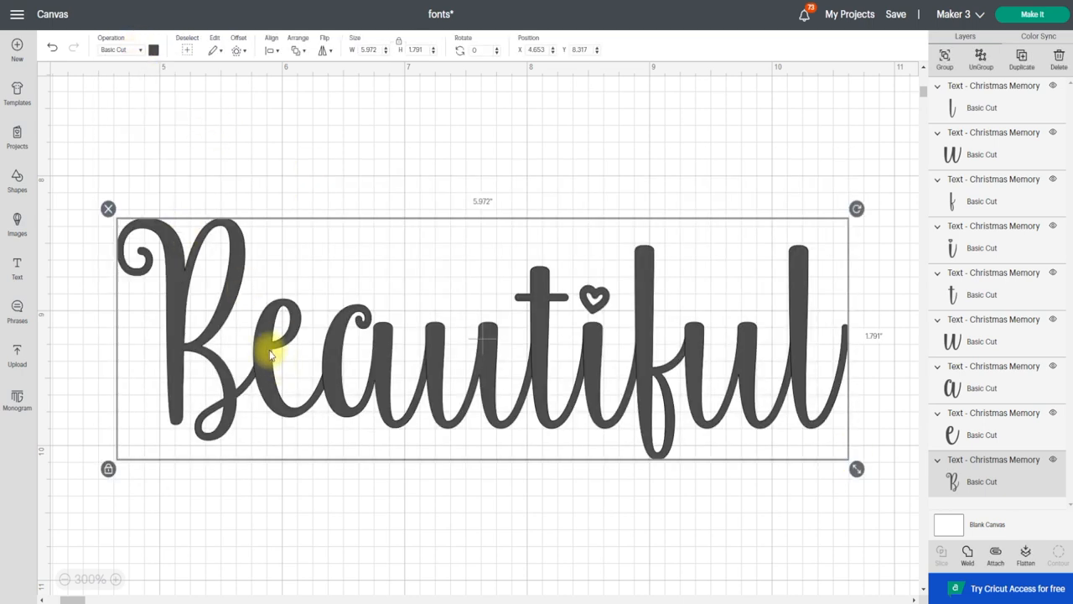
- Switch the selected letters from Basic Cut to Pen so they show as outlines
left_click(117, 50)
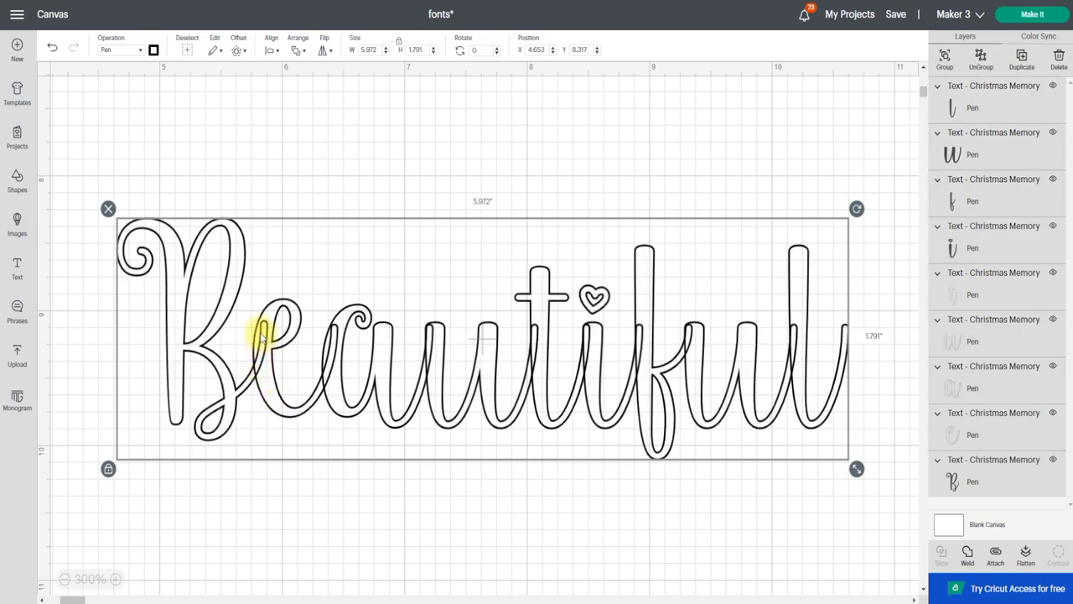
mouse_move(712, 401)
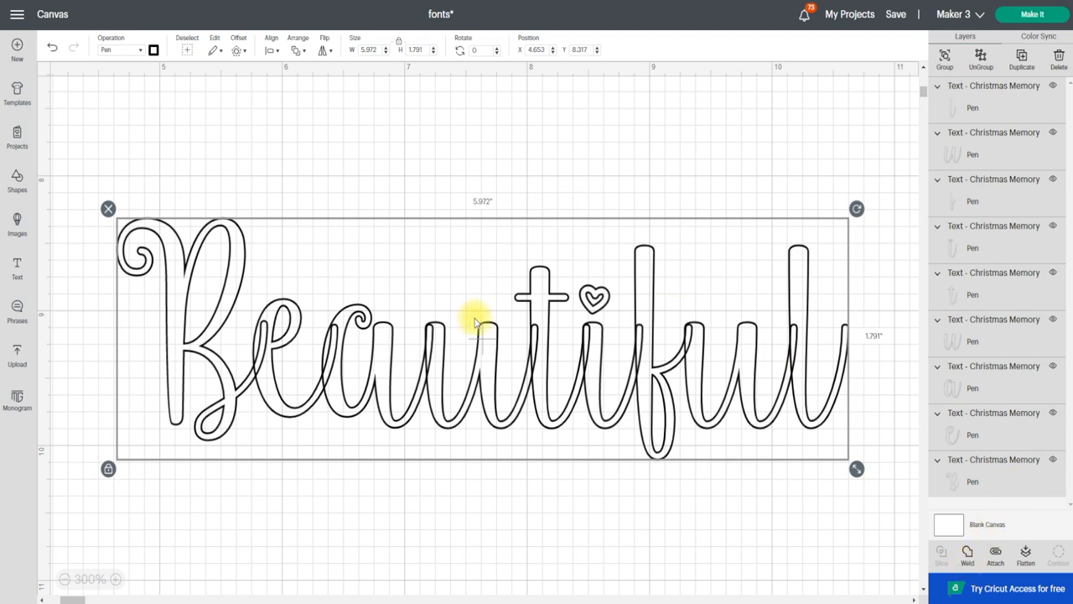
mouse_move(554, 314)
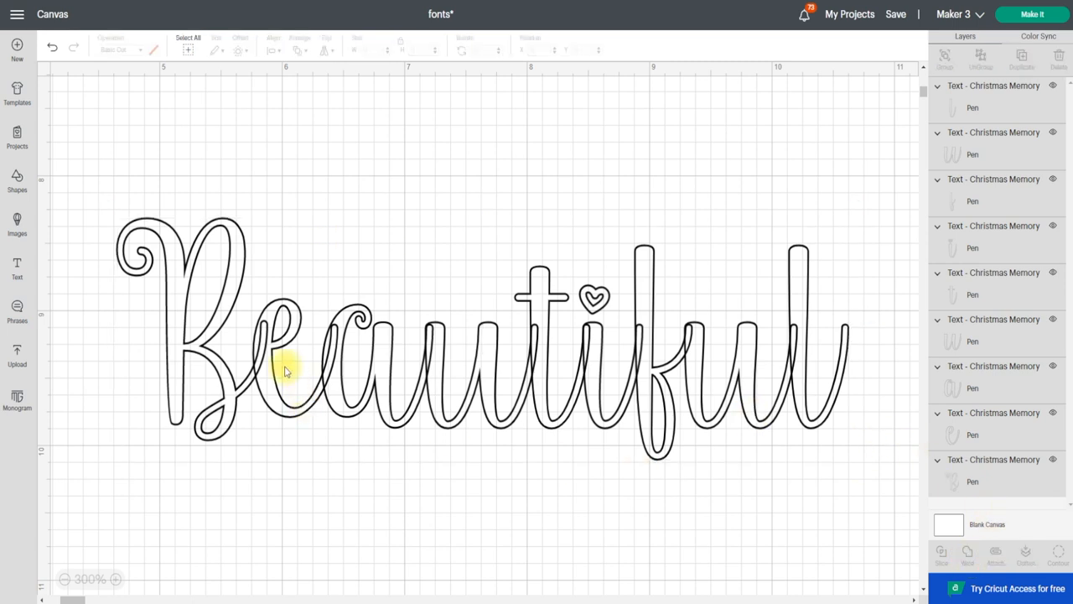
mouse_move(262, 342)
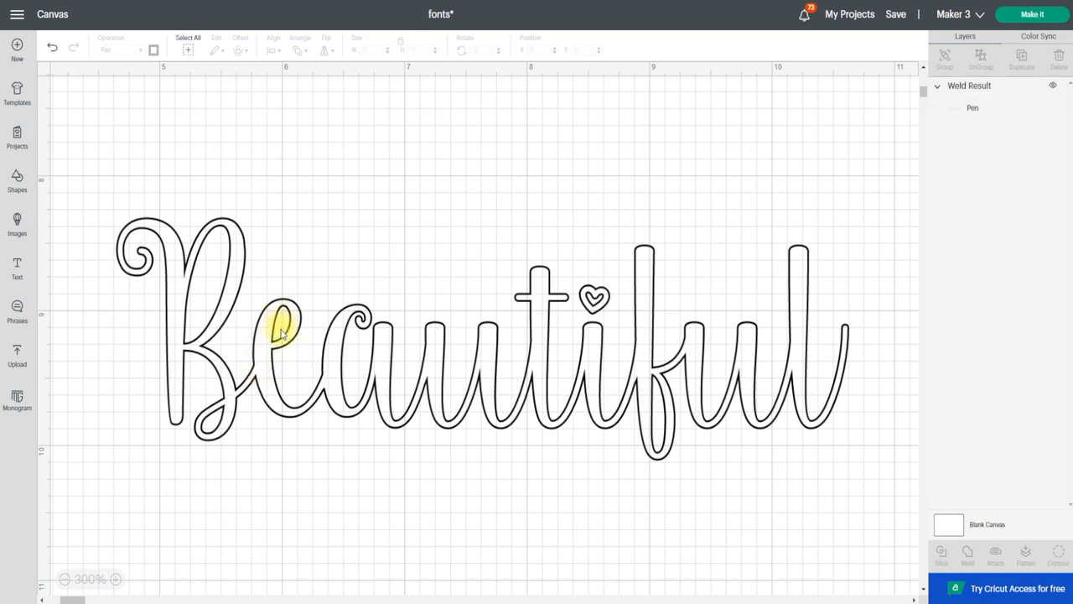
mouse_move(265, 372)
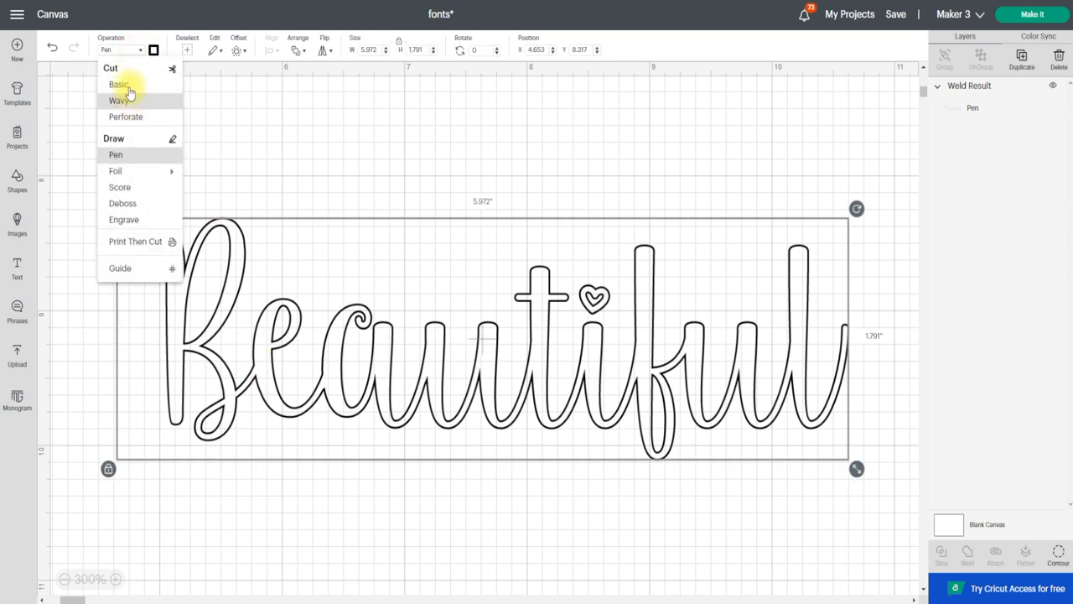
- Set the welded word to Basic Cut and deselect it to see the solid result
left_click(117, 84)
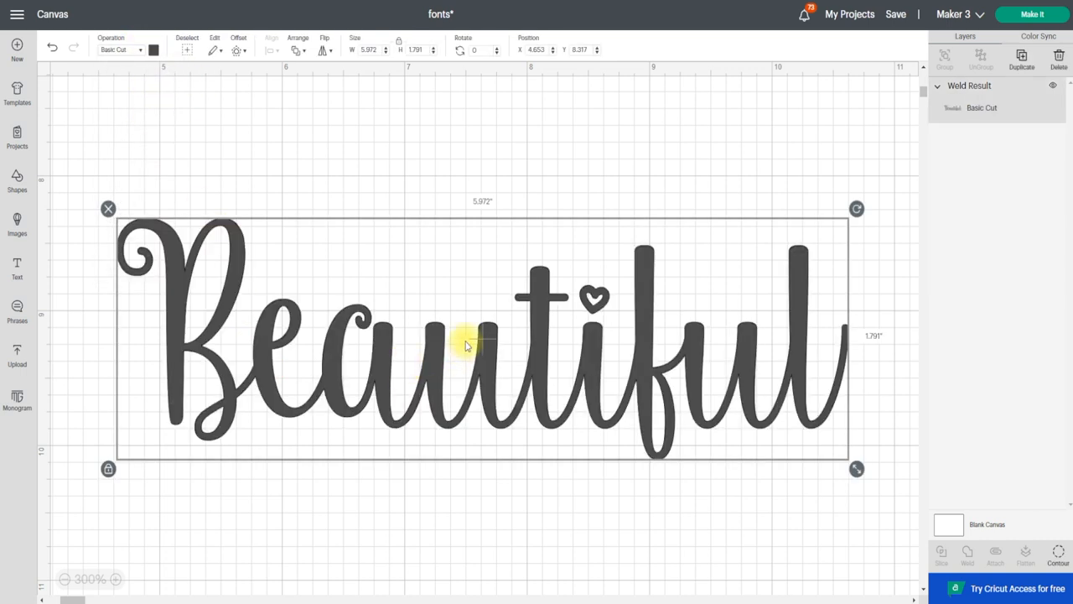
mouse_move(344, 111)
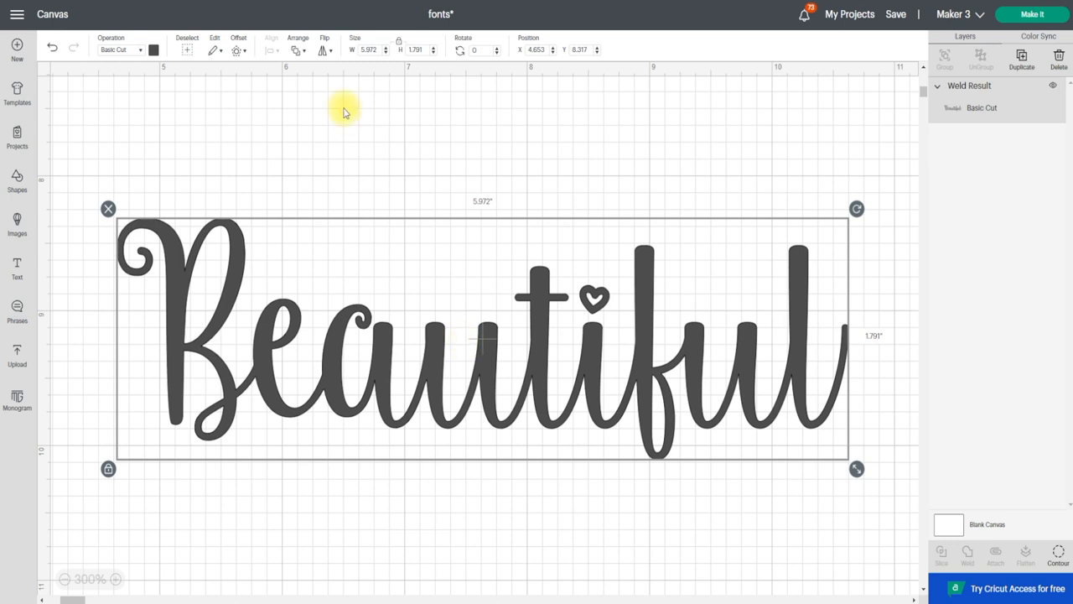
mouse_move(288, 335)
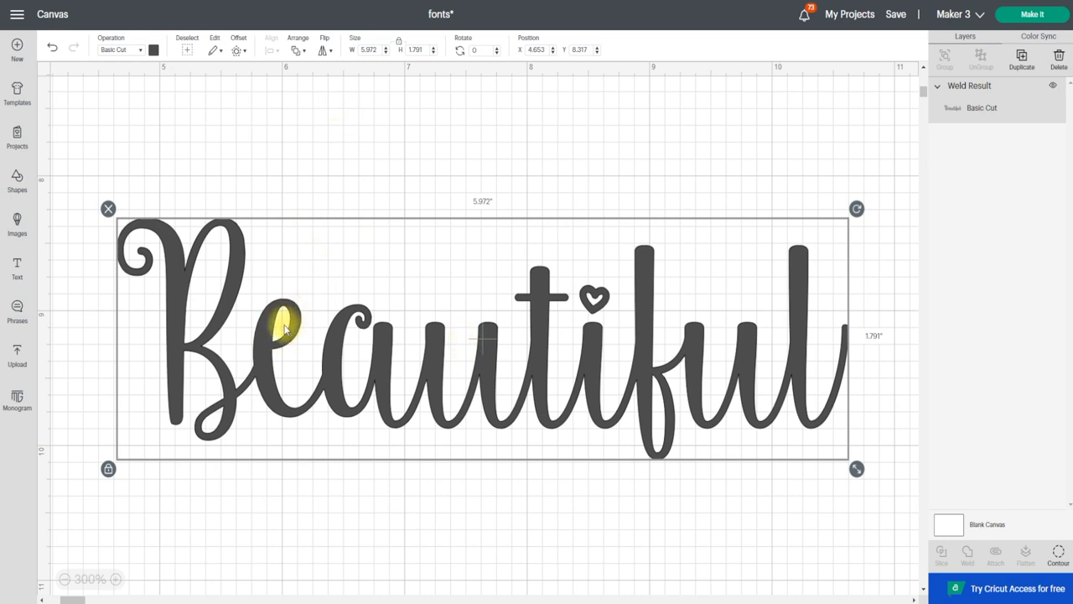
left_click(433, 171)
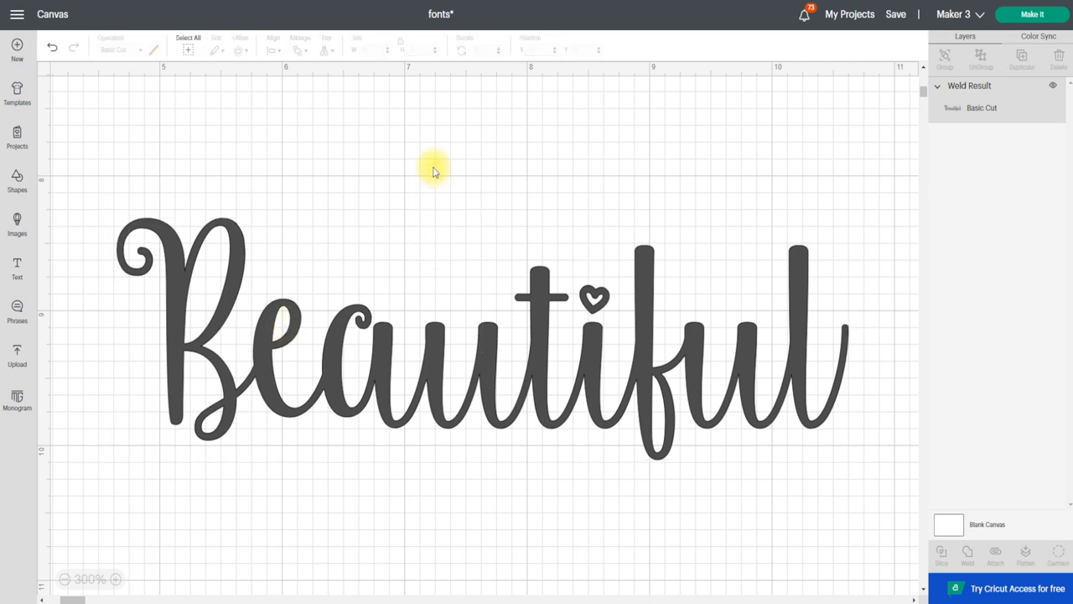